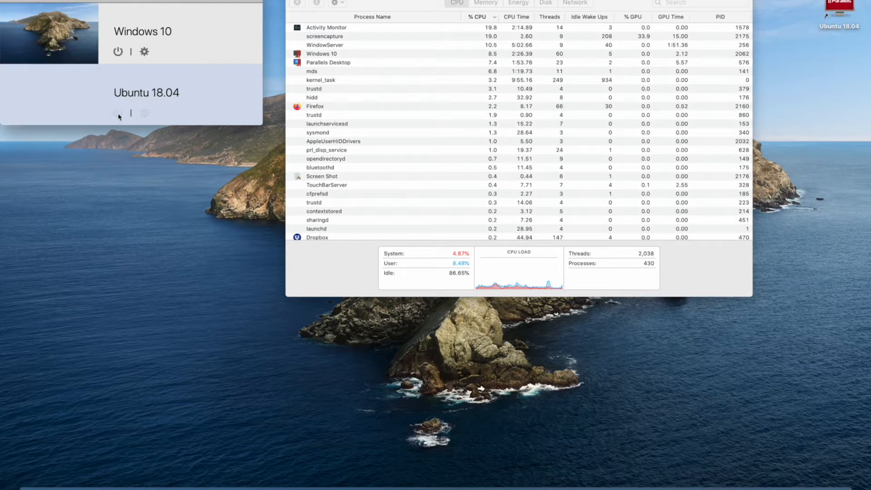
- Power on the Ubuntu 18.04 VM and launch LibreOffice 6.3 inside the Windows 10 VM
{"action": "left_click", "coordinate": [119, 112]}
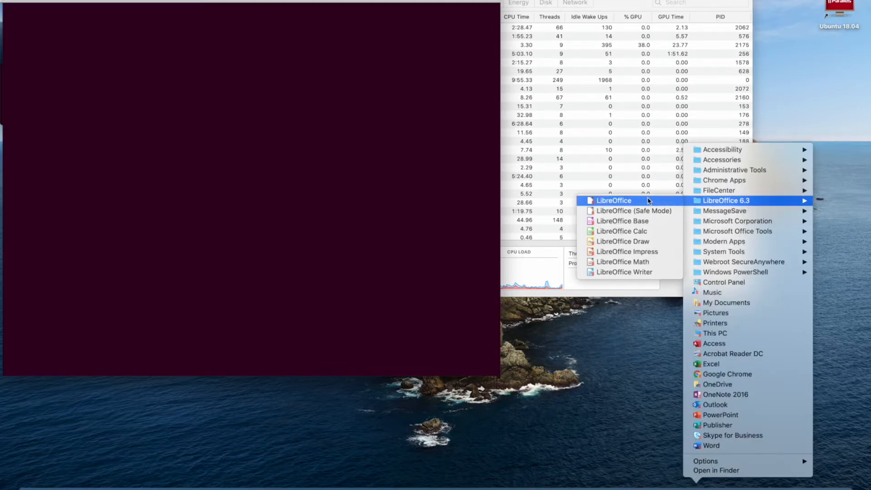
{"action": "left_click", "coordinate": [613, 200]}
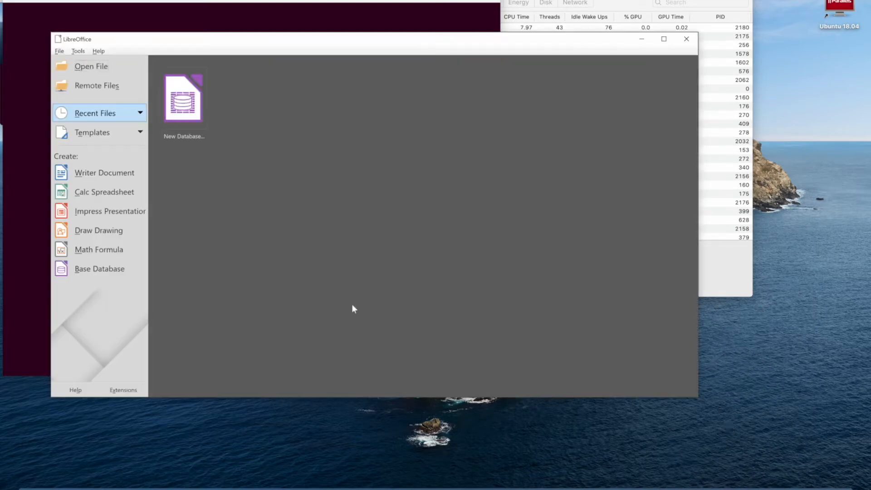
- Create a Writer document, then a new spreadsheet with the numbers 34234234 and 23424234 entered
{"action": "left_click", "coordinate": [103, 172]}
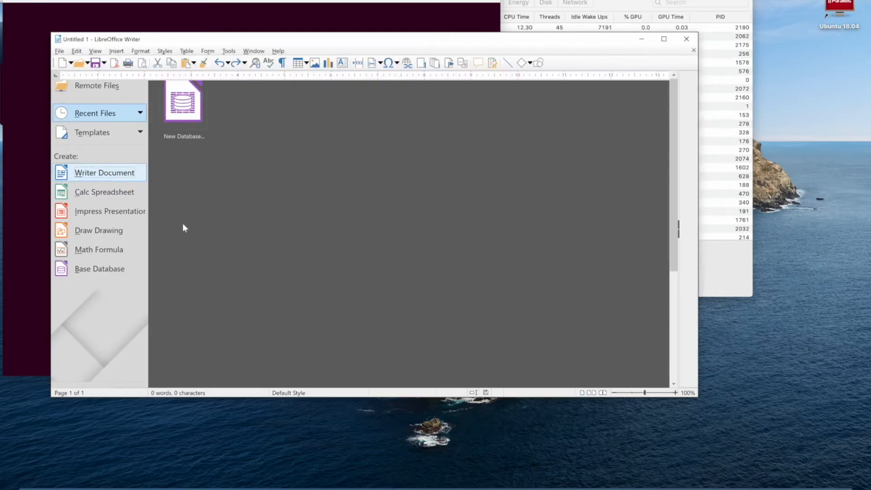
{"action": "left_click", "coordinate": [104, 173]}
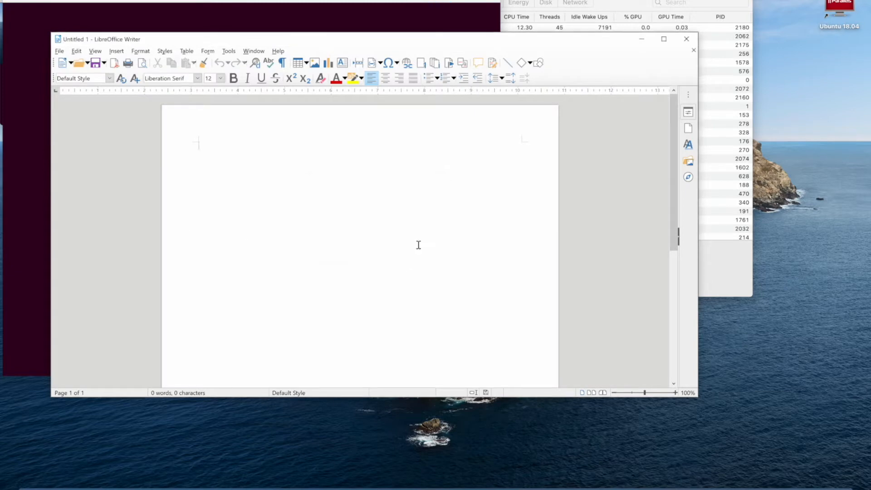
{"action": "left_click", "coordinate": [59, 51]}
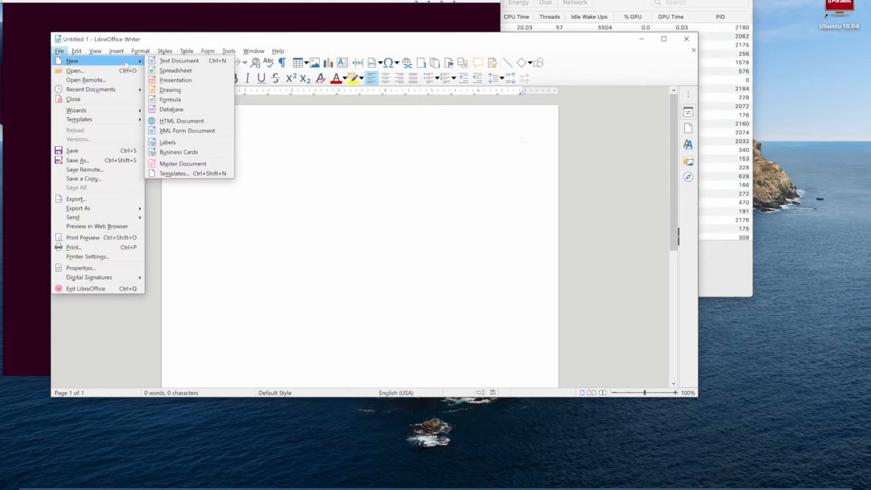
{"action": "left_click", "coordinate": [176, 70]}
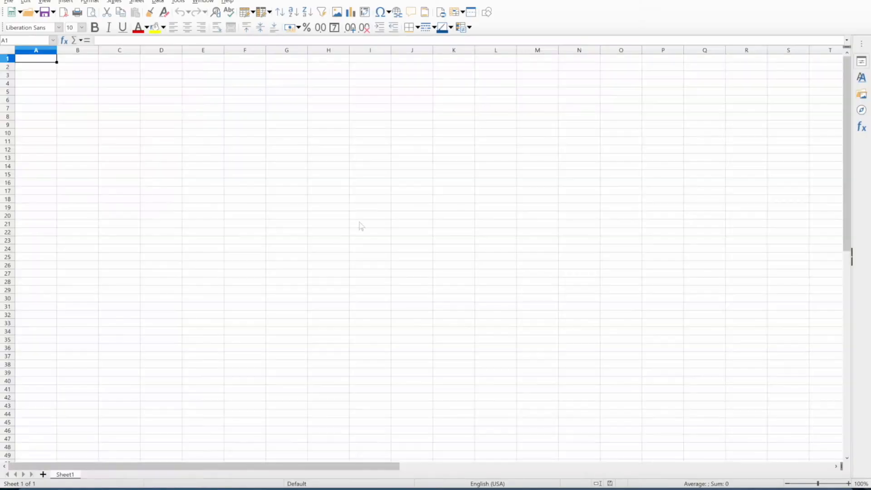
{"action": "type", "text": "34234234"}
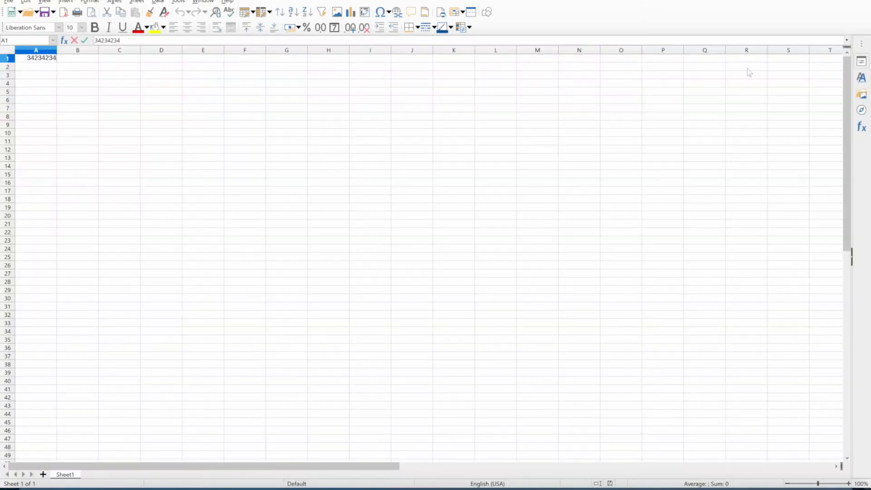
{"action": "mouse_move", "coordinate": [35, 71]}
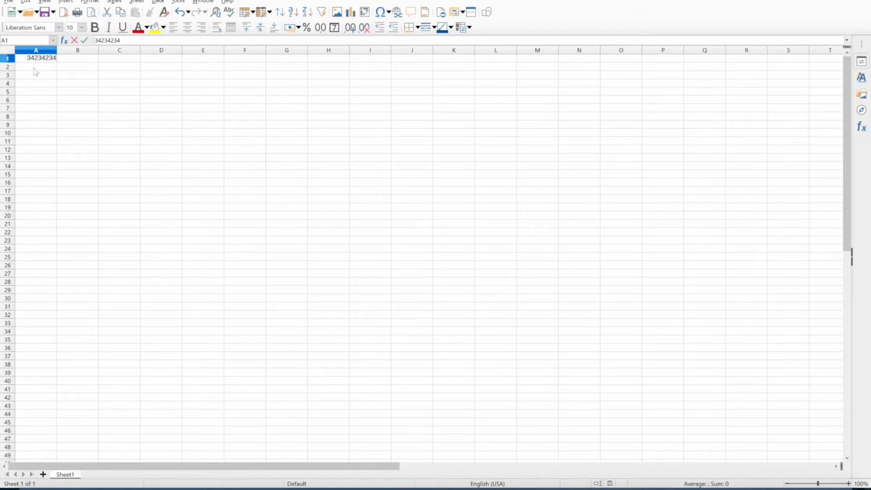
{"action": "type", "text": "23424234"}
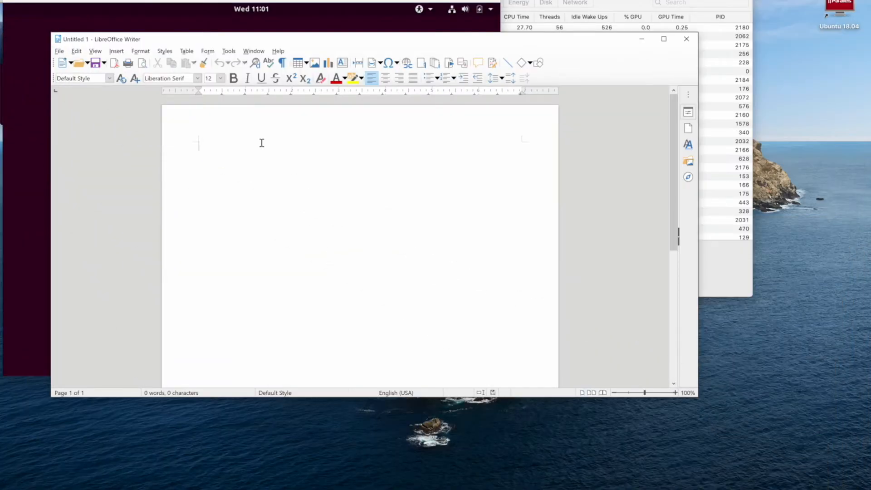
- Write 'This is a test of a Windows 10 VM running Libre Office' in the Writer page
{"action": "type", "text": "This is a"}
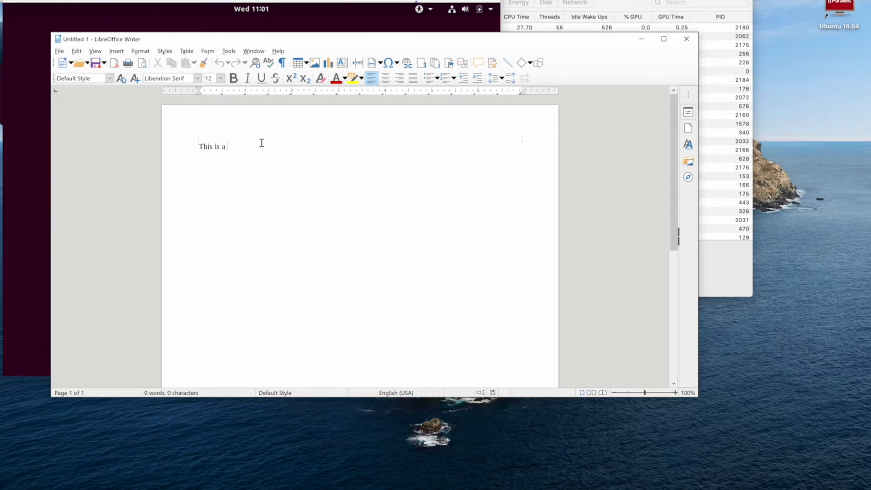
{"action": "type", "text": "test"}
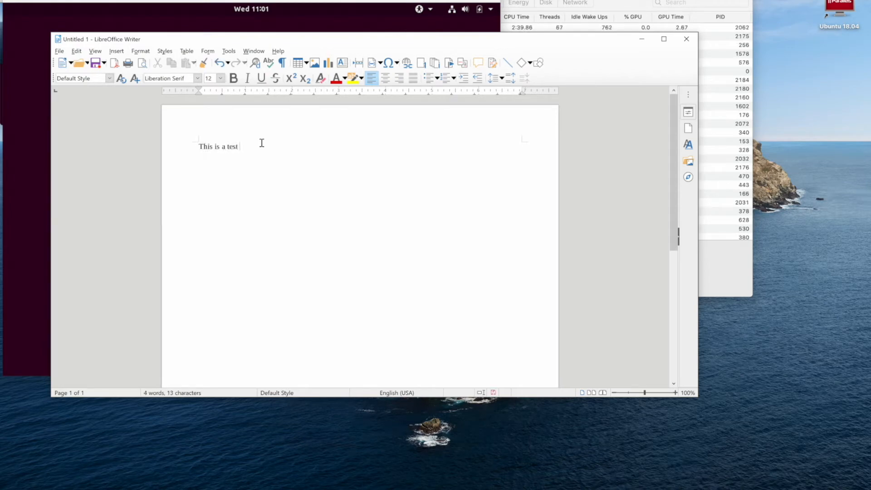
{"action": "type", "text": "of a Windows"}
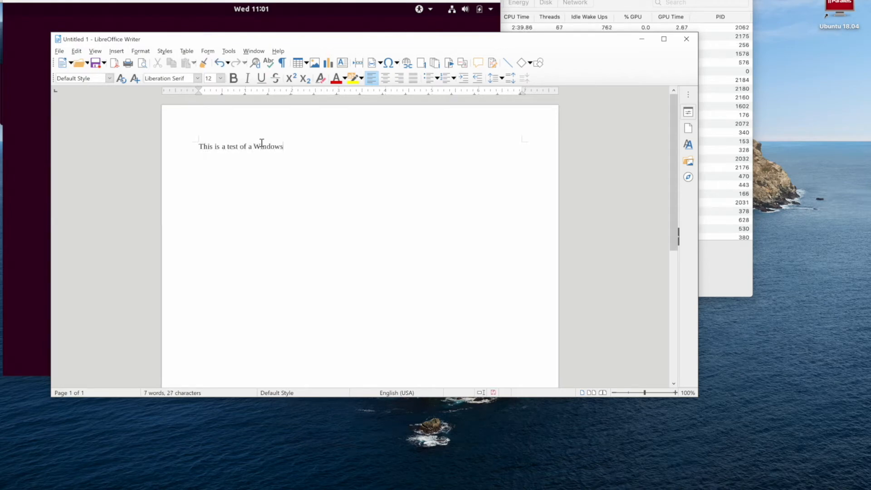
{"action": "type", "text": "10 VM"}
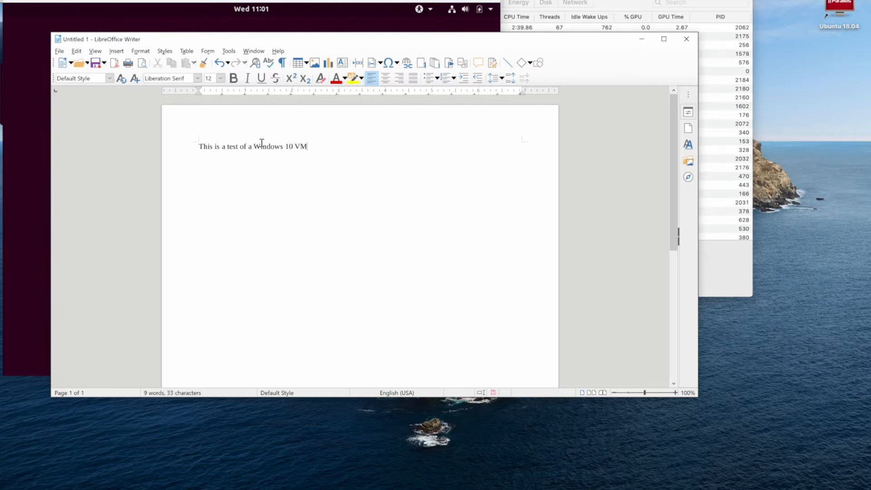
{"action": "type", "text": "running"}
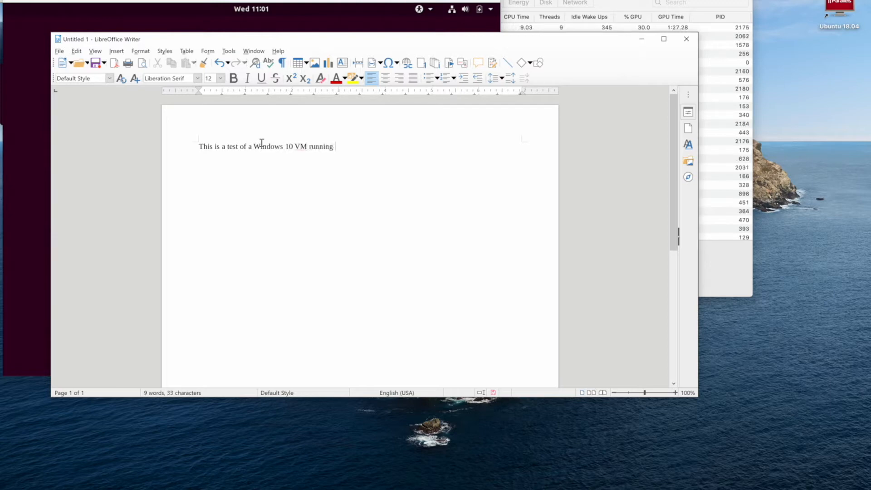
{"action": "type", "text": "Libre Office"}
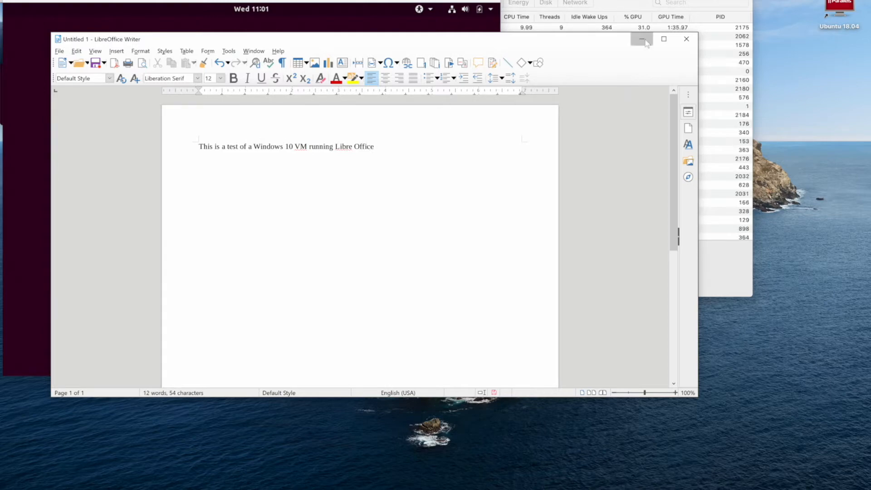
- Switch to the Ubuntu VM, sign in to the desktop and launch LibreOffice Writer from the dock
{"action": "left_click", "coordinate": [640, 40]}
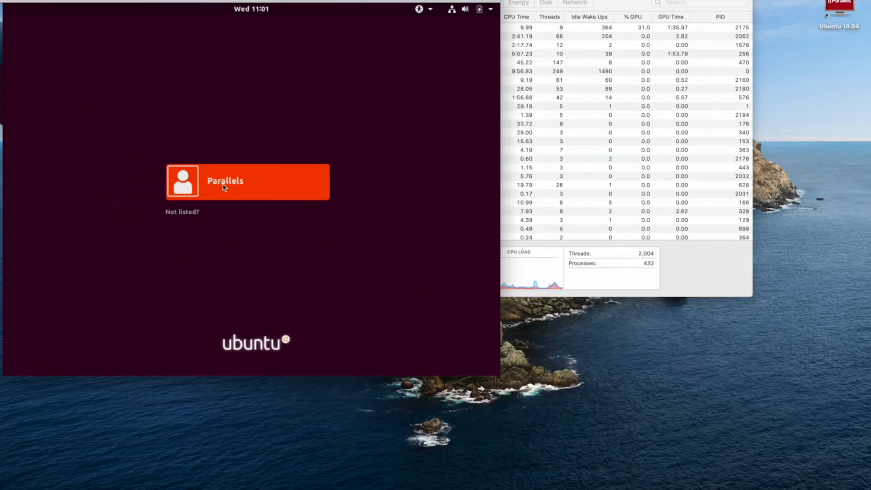
{"action": "left_click", "coordinate": [225, 185]}
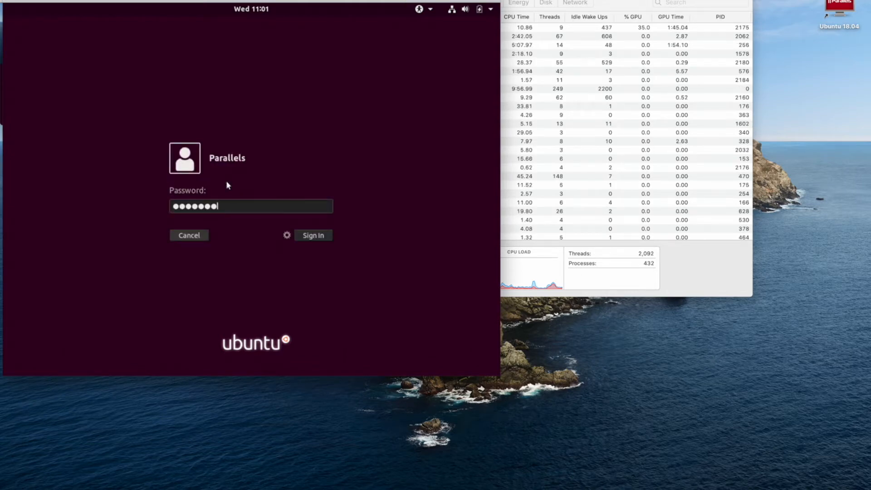
{"action": "left_click", "coordinate": [313, 235]}
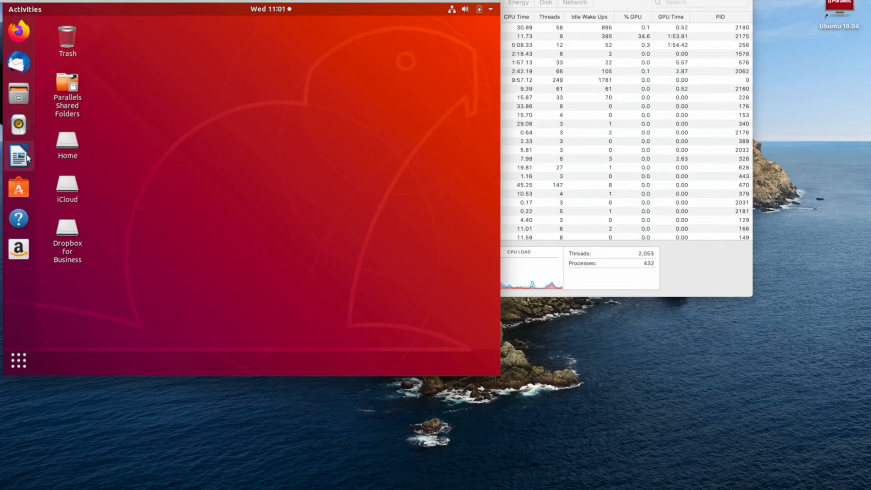
{"action": "left_click", "coordinate": [19, 156]}
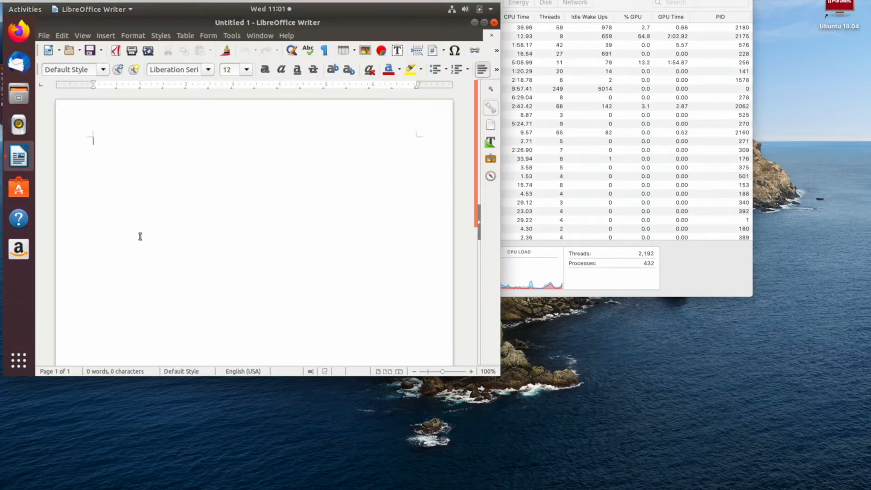
- Write 'This is a test of Ubuntu VM on 2019 Macbook Pro 16 inch' in the new document
{"action": "type", "text": "This"}
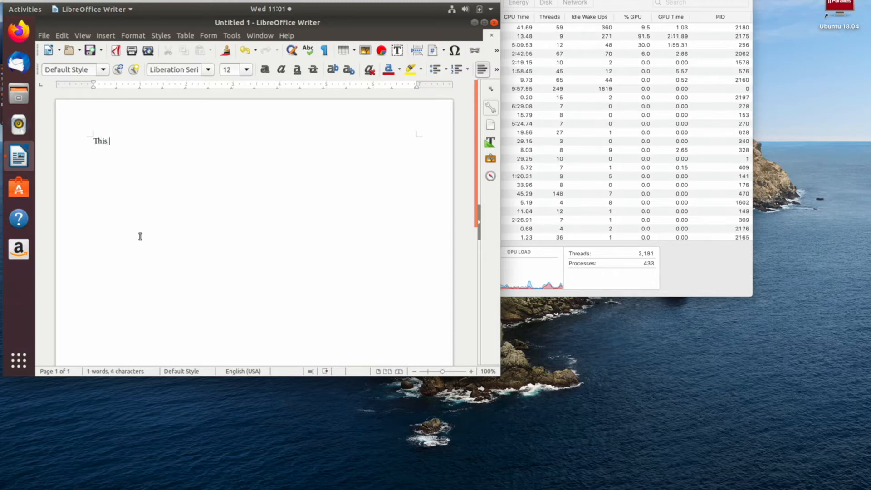
{"action": "type", "text": "is a test of U"}
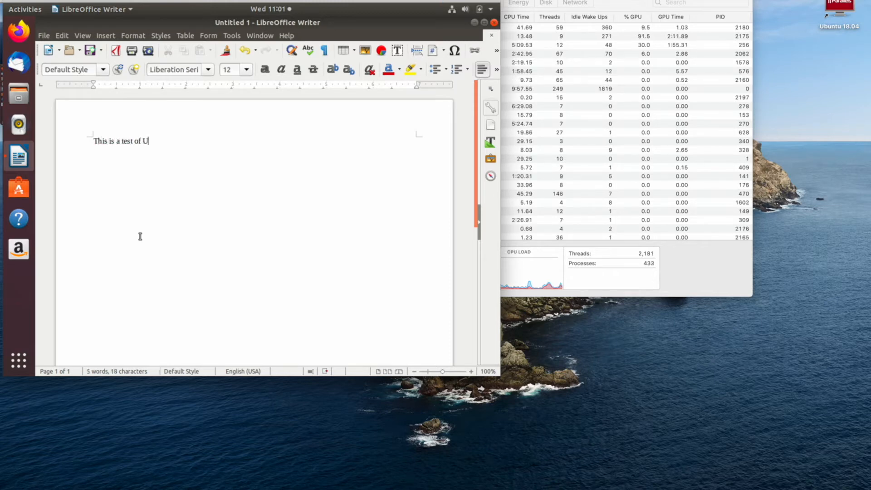
{"action": "type", "text": "bunt"}
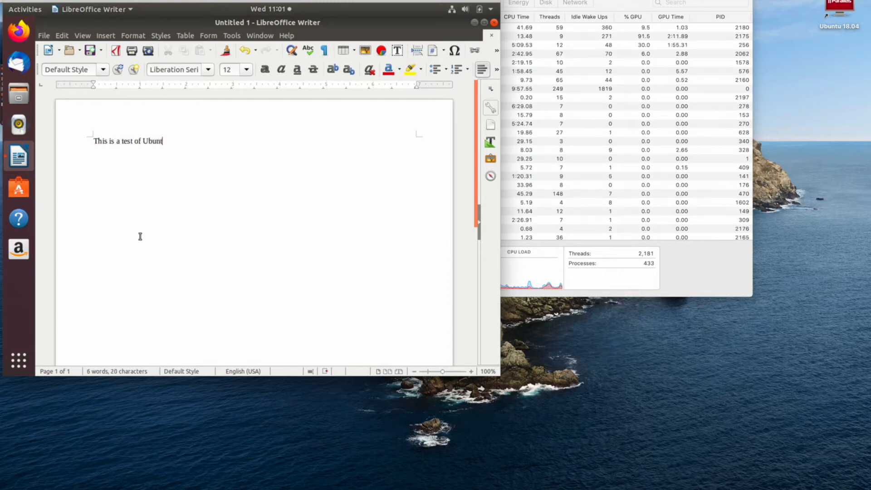
{"action": "type", "text": "u VM on"}
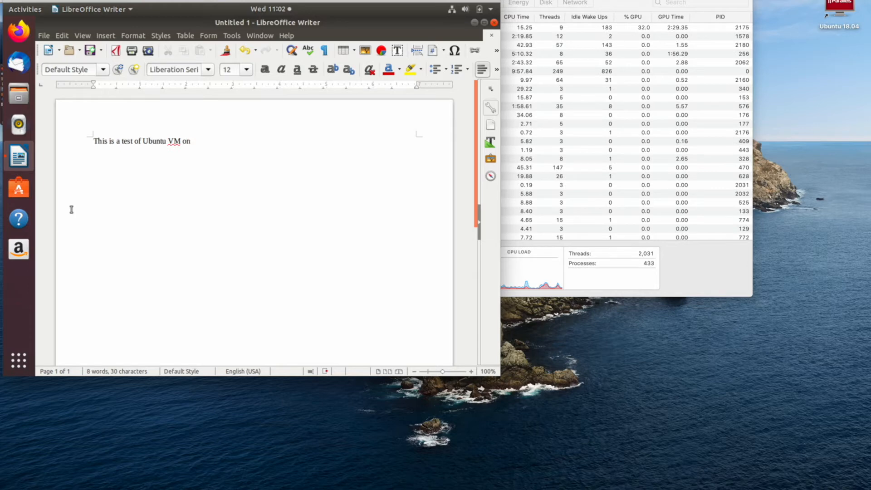
{"action": "type", "text": "2019 Macbook Pro 16 inch"}
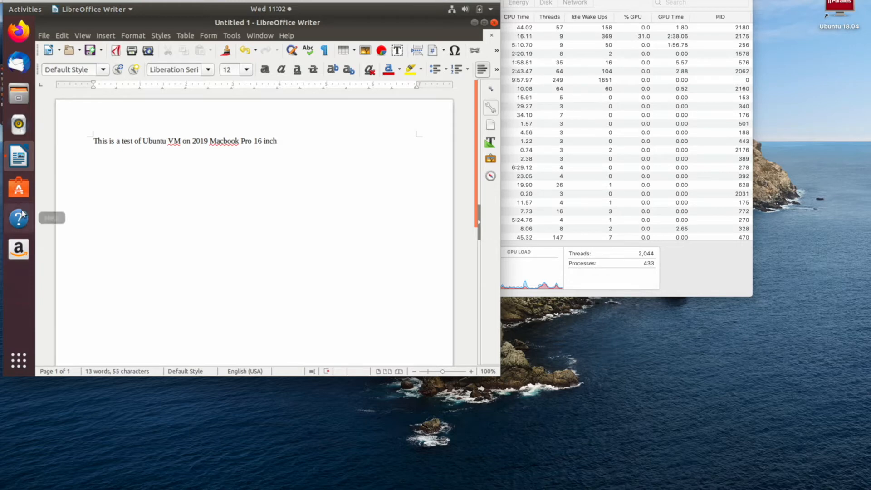
- Launch Ubuntu Software from the dock and scroll through its Installed applications list
{"action": "left_click", "coordinate": [19, 186]}
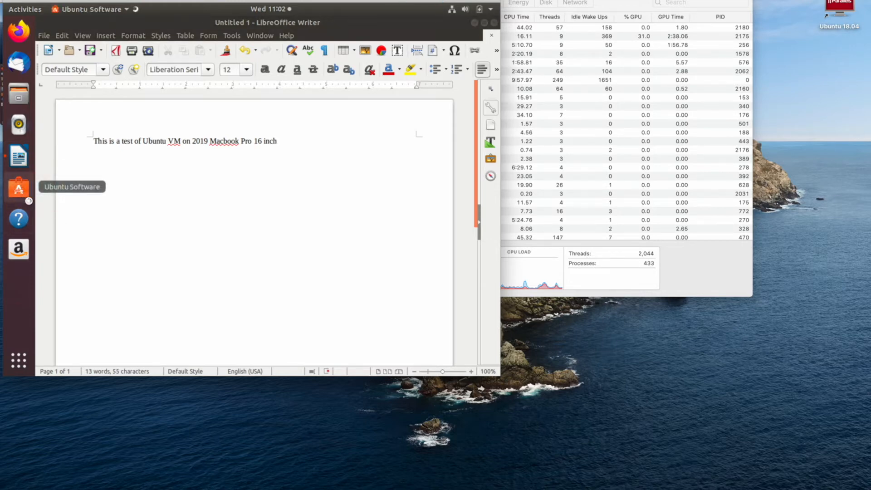
{"action": "left_click", "coordinate": [18, 187]}
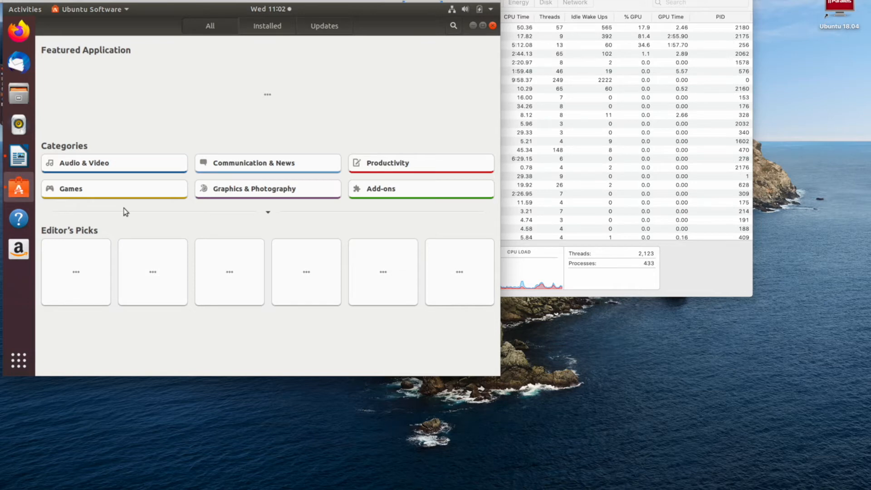
{"action": "left_click", "coordinate": [267, 25]}
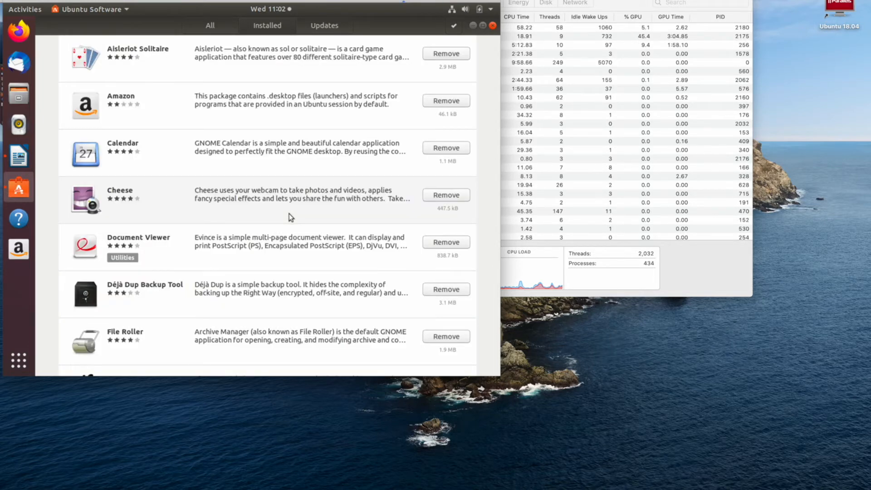
{"action": "scroll", "scroll_direction": "down", "scroll_amount": 3}
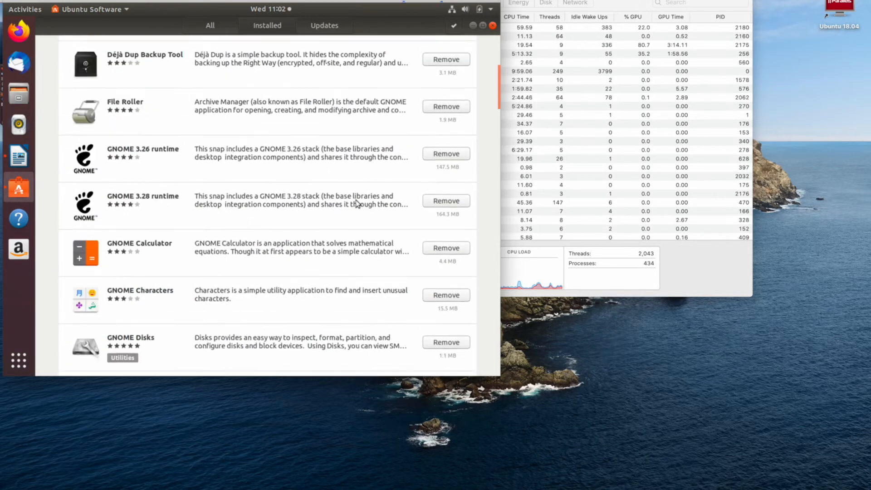
{"action": "scroll", "scroll_direction": "down", "scroll_amount": 3}
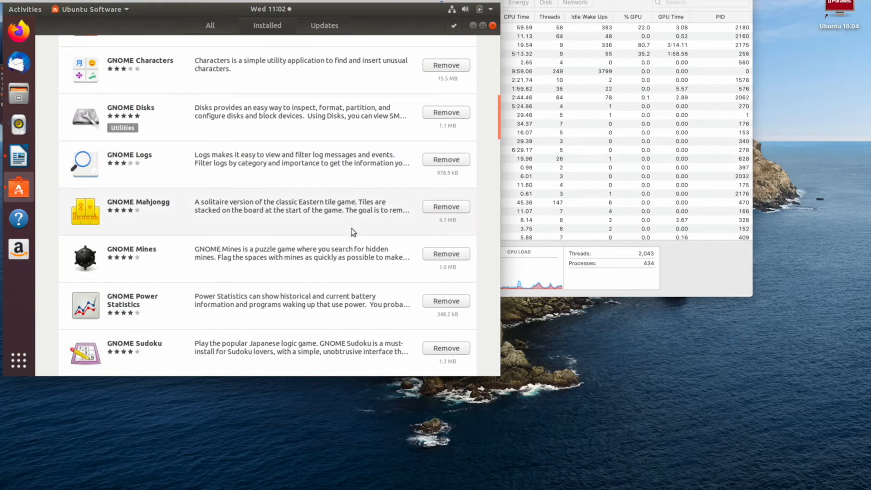
- Bring the Ubuntu VM forward and launch GNOME Mines from its Ubuntu Software page
{"action": "left_click", "coordinate": [131, 253]}
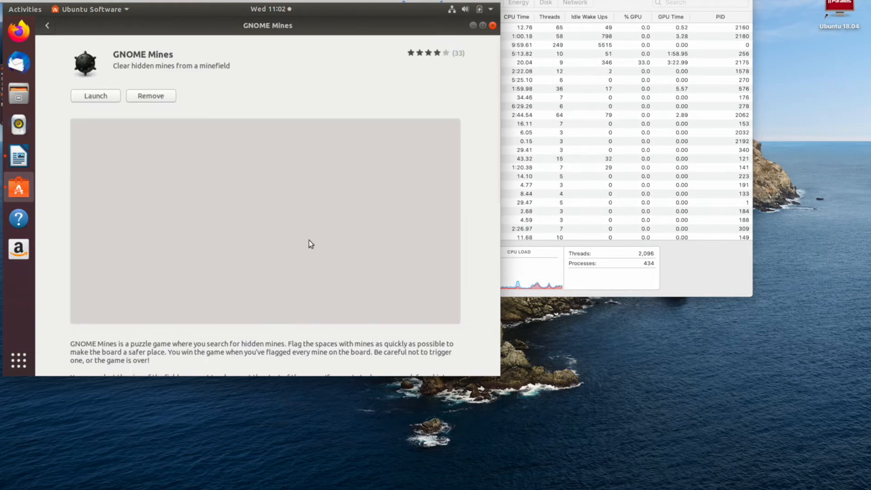
{"action": "left_click", "coordinate": [95, 96]}
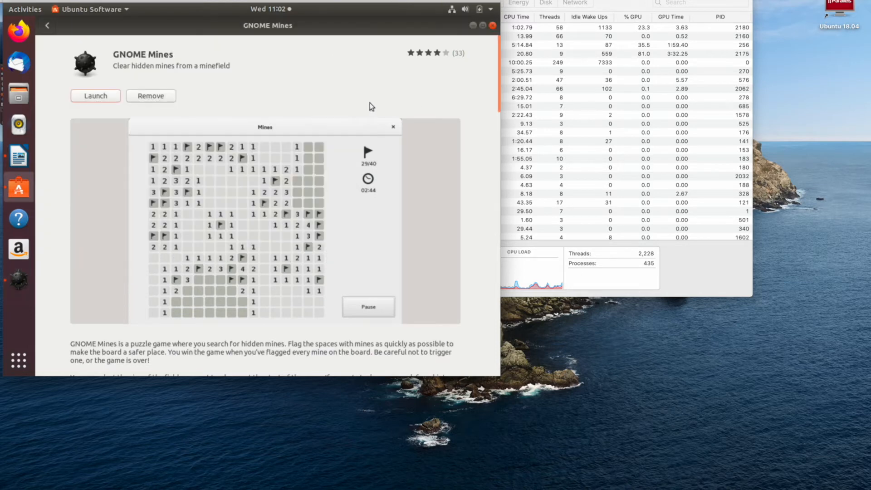
{"action": "mouse_move", "coordinate": [659, 433]}
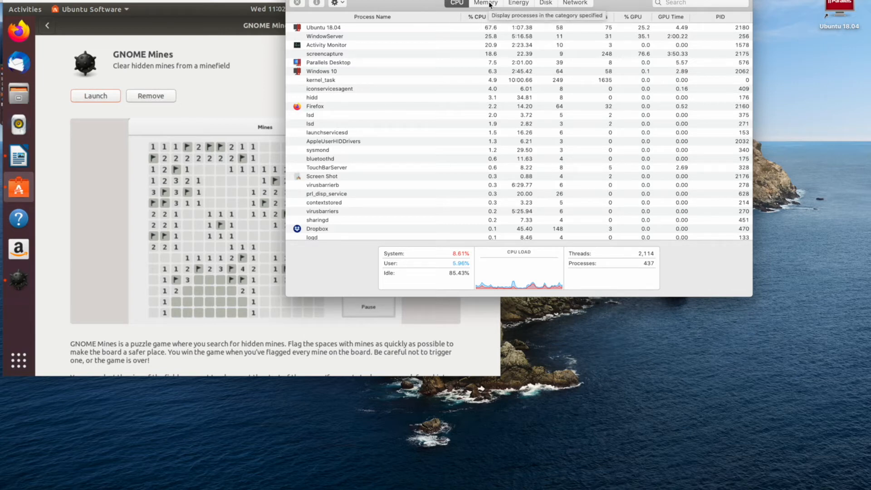
{"action": "left_click", "coordinate": [486, 4]}
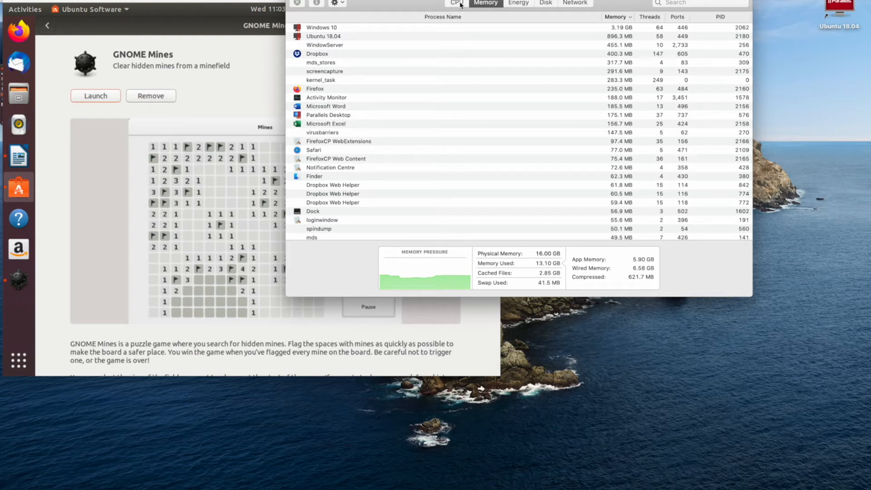
{"action": "left_click", "coordinate": [456, 4]}
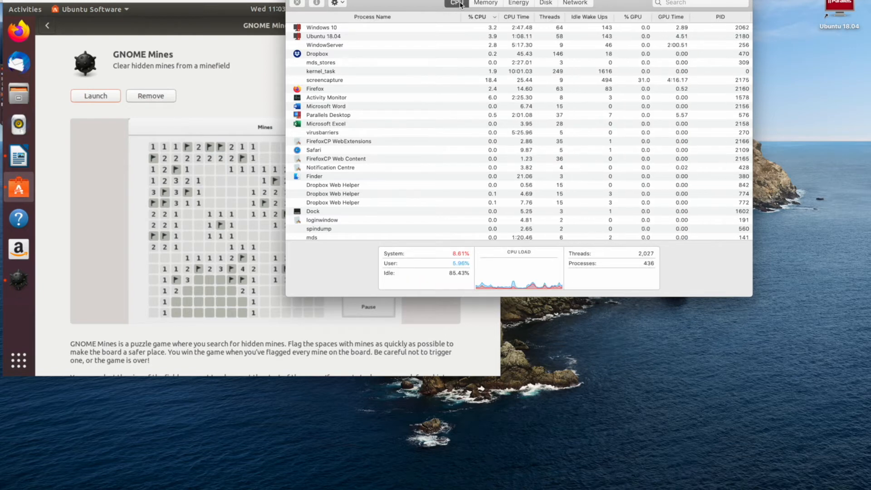
{"action": "left_click", "coordinate": [479, 16]}
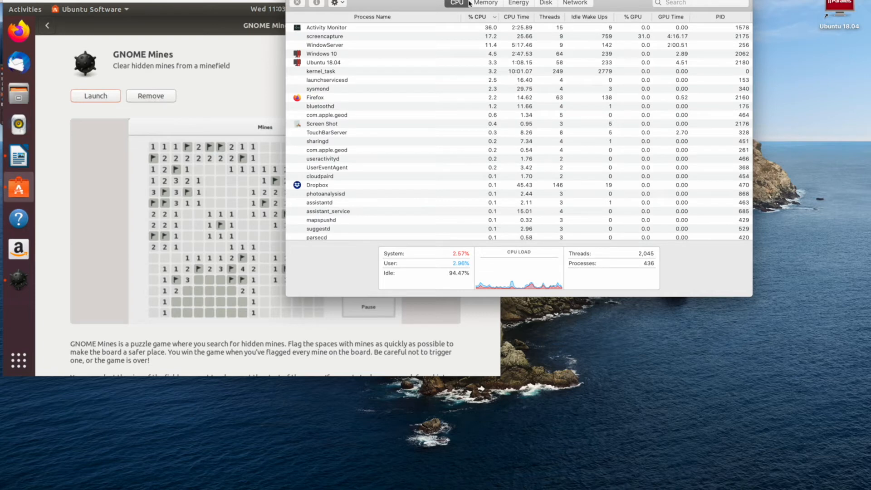
{"action": "left_click", "coordinate": [486, 3]}
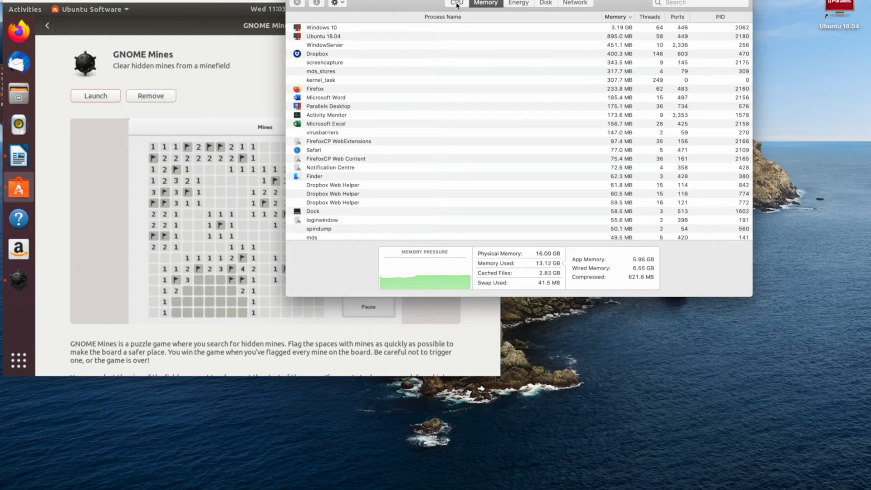
{"action": "left_click", "coordinate": [457, 3]}
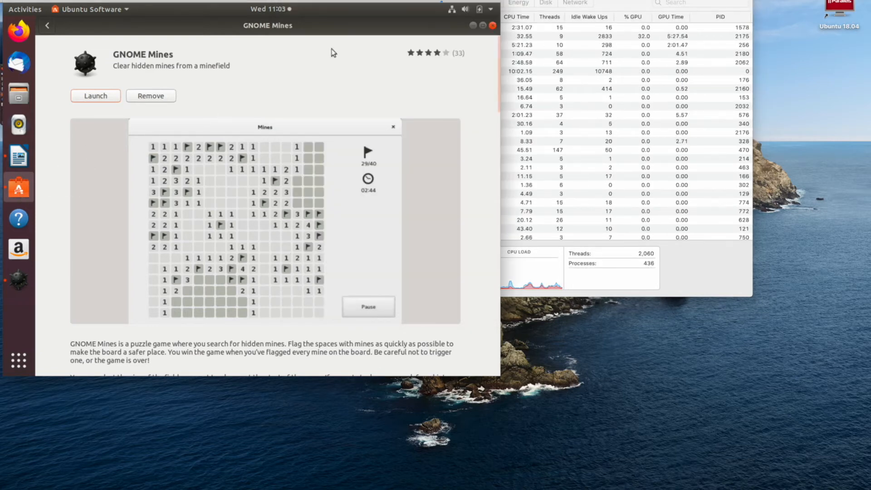
{"action": "mouse_move", "coordinate": [45, 24]}
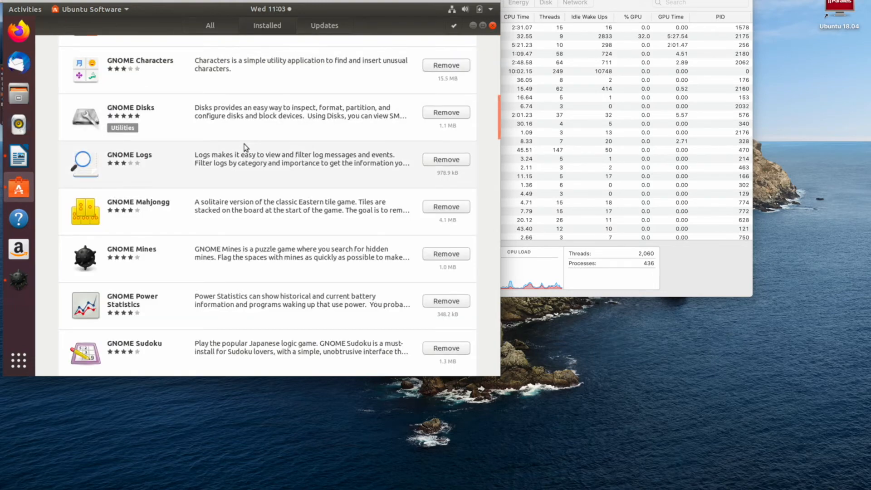
- Launch Pingus from the Installed list and skip its story intro into the first level
{"action": "scroll", "scroll_direction": "down", "scroll_amount": 3}
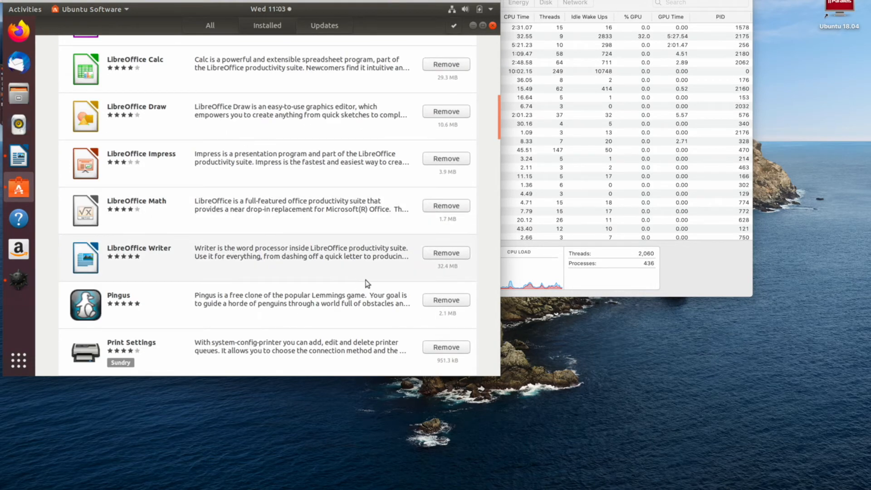
{"action": "left_click", "coordinate": [119, 300]}
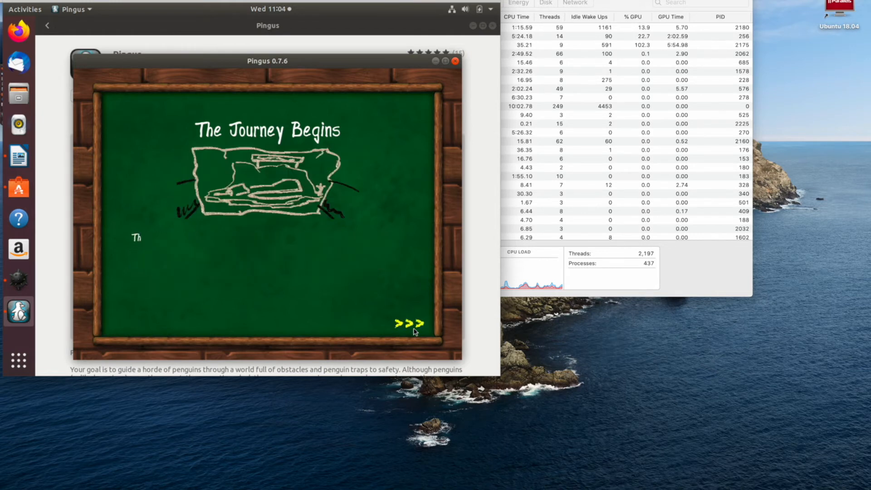
{"action": "left_click", "coordinate": [408, 323]}
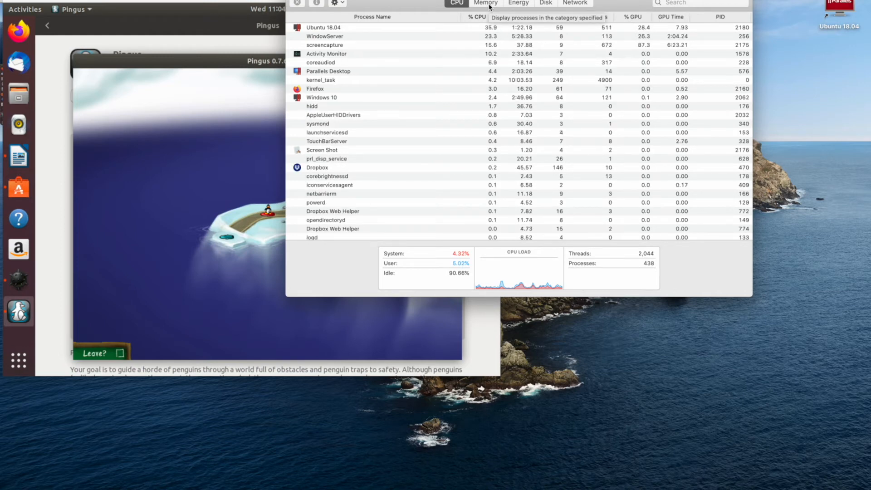
- Compare both VMs' memory and CPU use in Activity Monitor, Windows 10 at 3.23 GB and Ubuntu at 913 MB
{"action": "left_click", "coordinate": [486, 3]}
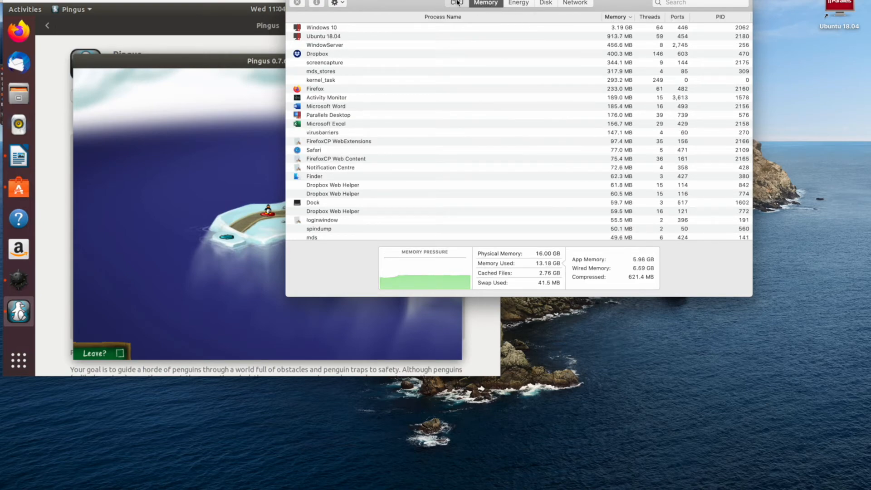
{"action": "left_click", "coordinate": [456, 4]}
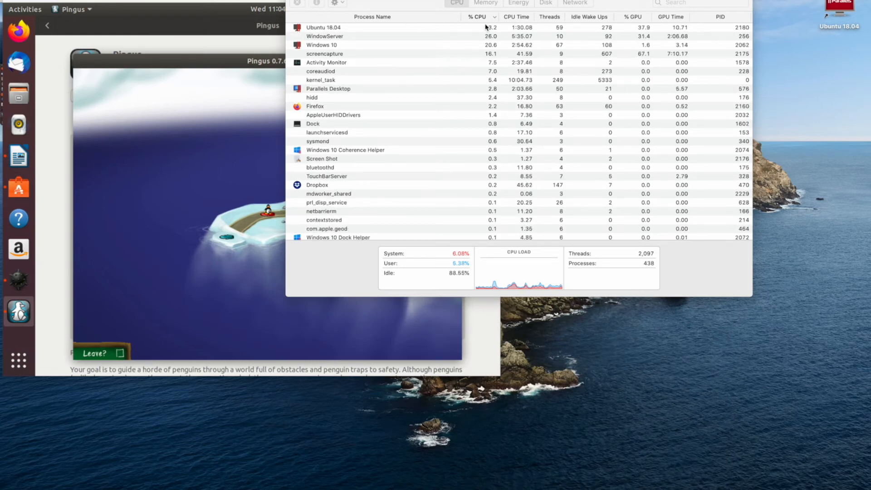
{"action": "left_click", "coordinate": [485, 3]}
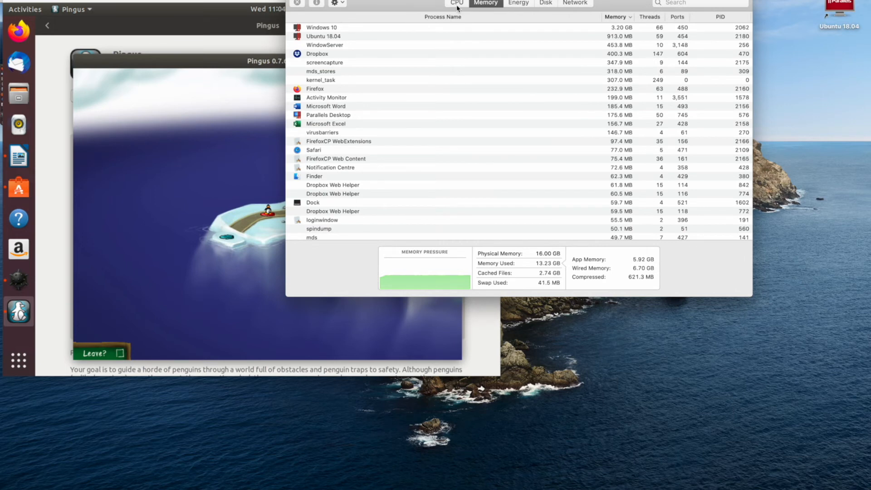
{"action": "left_click", "coordinate": [456, 4]}
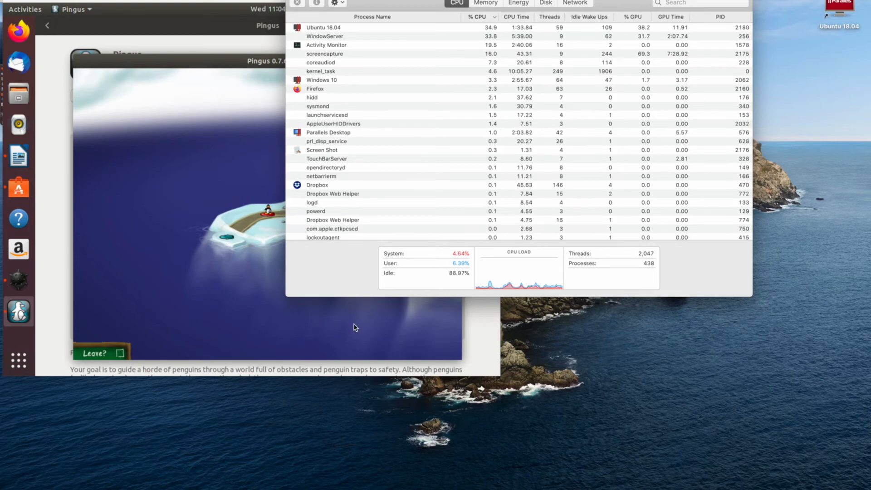
{"action": "mouse_move", "coordinate": [324, 449]}
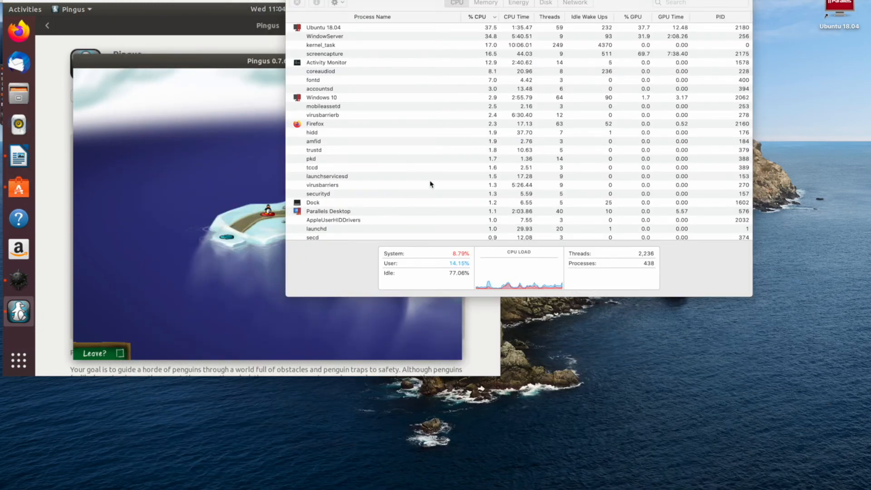
{"action": "mouse_move", "coordinate": [444, 278]}
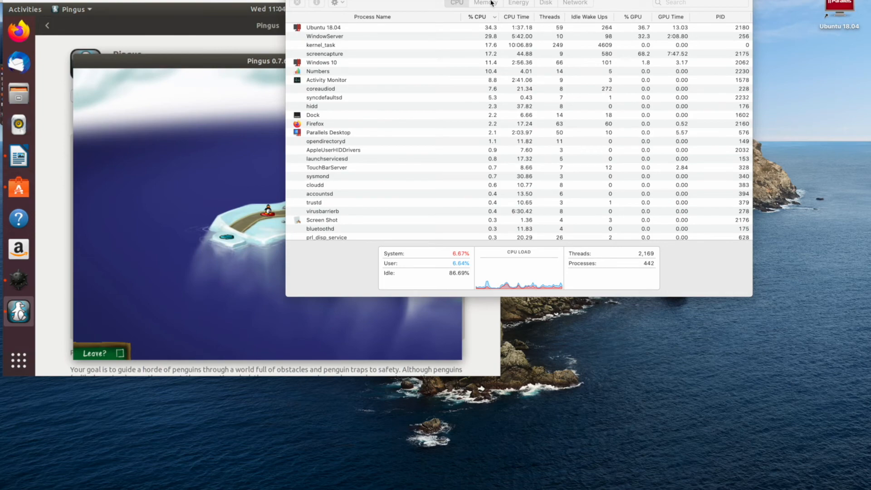
- Recheck the Memory and CPU lists twice more, ending on CPU with the Ubuntu VM showing Mines over Writer
{"action": "left_click", "coordinate": [483, 4]}
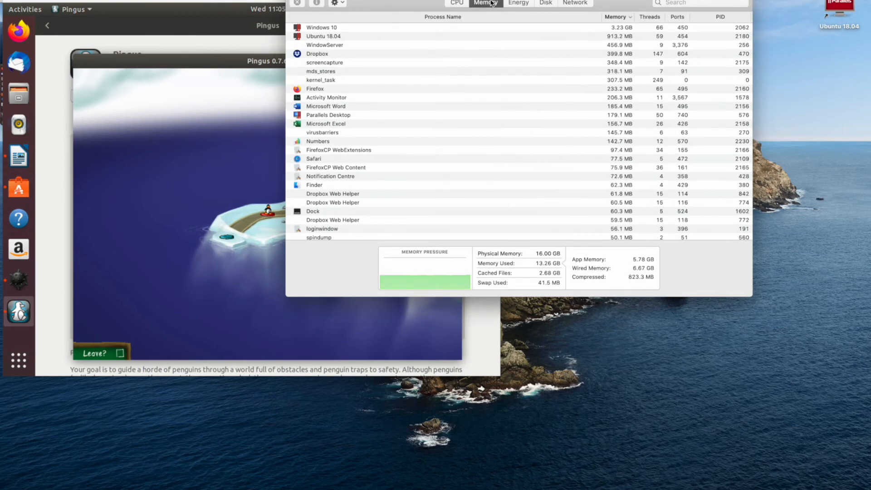
{"action": "left_click", "coordinate": [457, 3]}
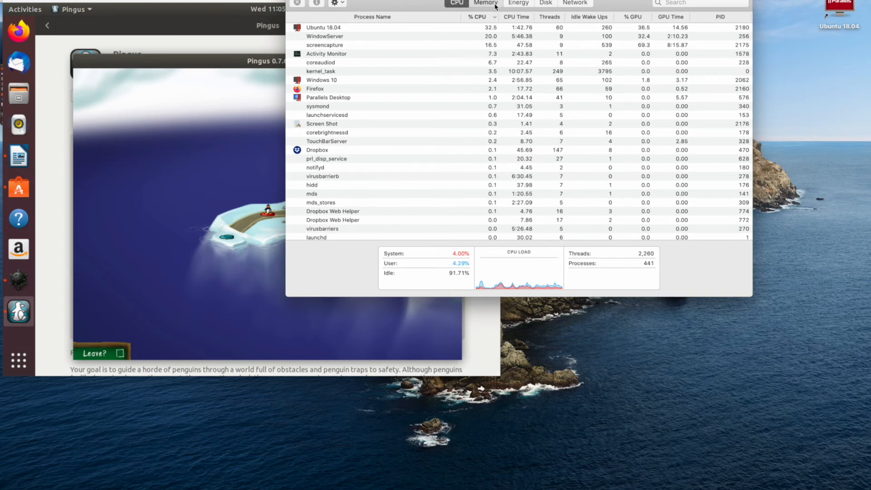
{"action": "left_click", "coordinate": [484, 3]}
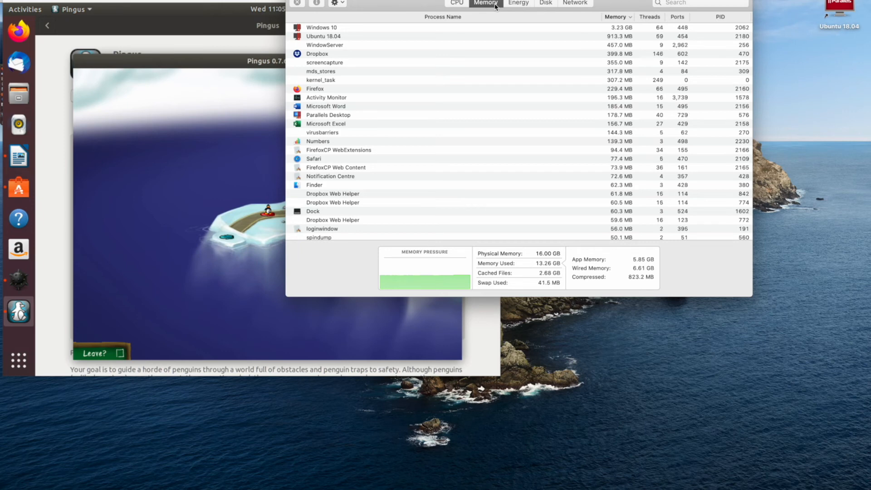
{"action": "mouse_move", "coordinate": [534, 240]}
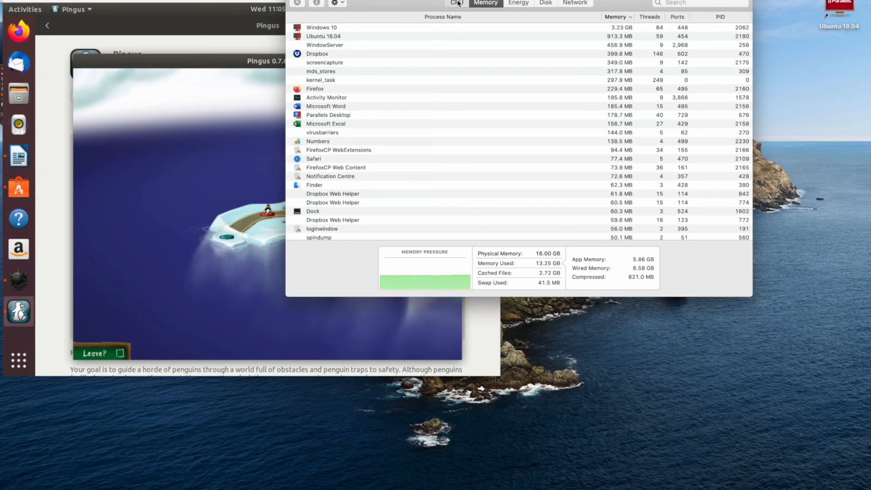
{"action": "left_click", "coordinate": [456, 2]}
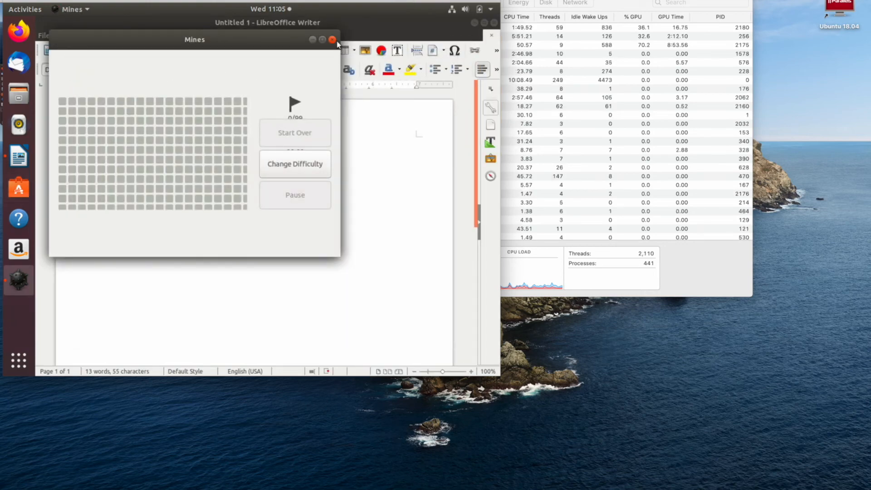
- Close Mines and the Untitled 1 Writer document, discarding its unsaved changes
{"action": "left_click", "coordinate": [332, 39]}
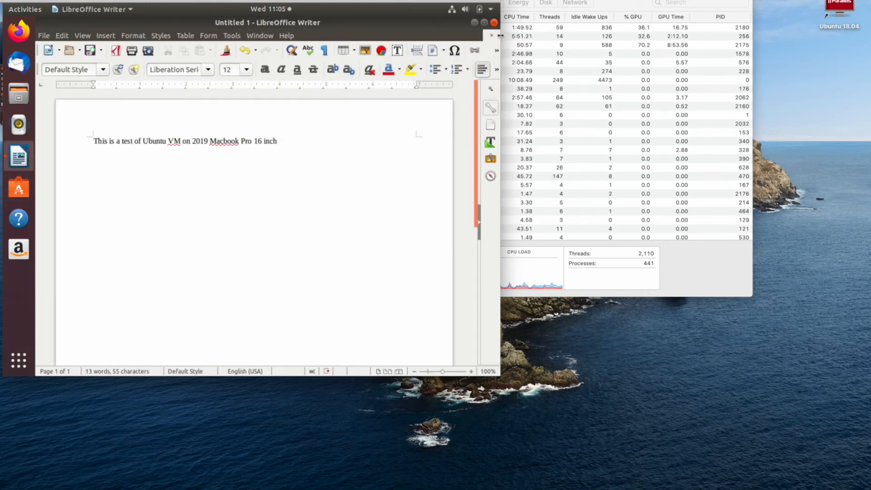
{"action": "left_click", "coordinate": [492, 36]}
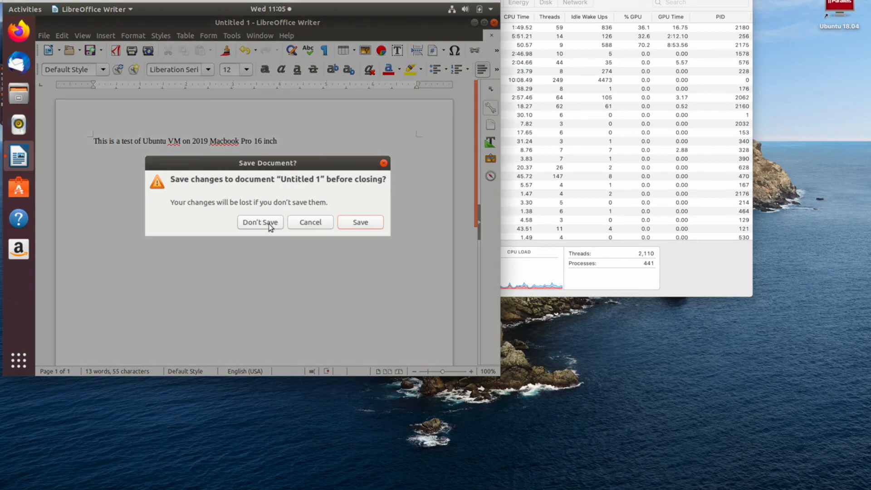
{"action": "left_click", "coordinate": [259, 222]}
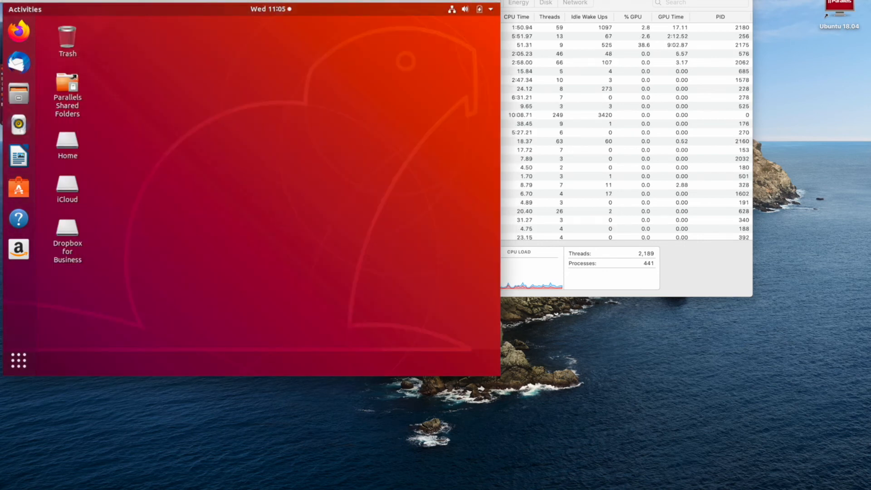
- Shut down the Ubuntu 18.04 VM via Parallels Actions and confirm only Windows 10 remains at 3.23 GB memory
{"action": "left_click", "coordinate": [678, 23]}
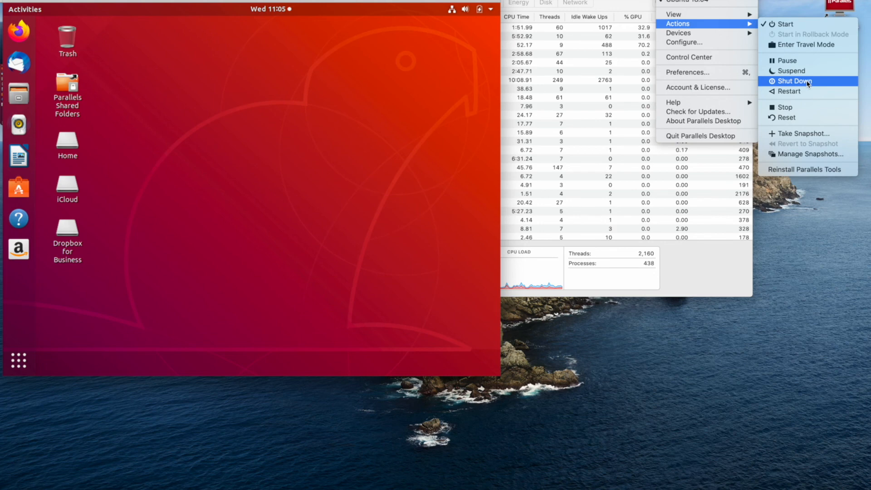
{"action": "left_click", "coordinate": [793, 81]}
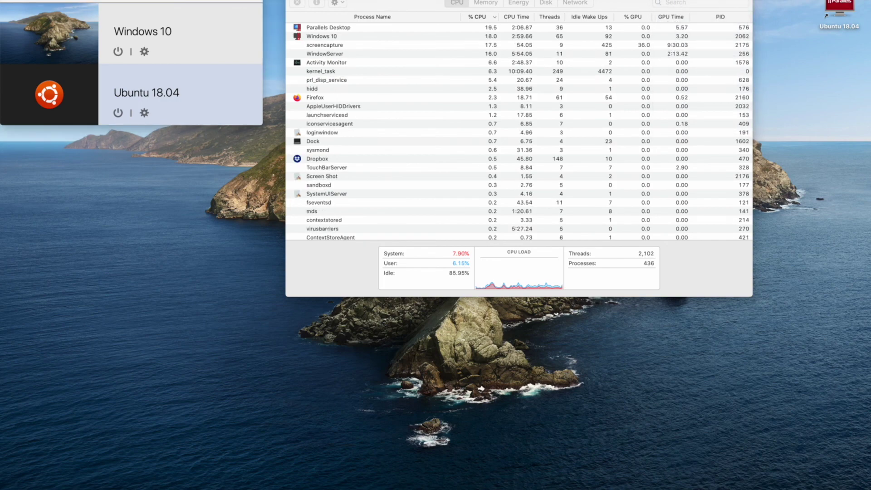
{"action": "mouse_move", "coordinate": [241, 198]}
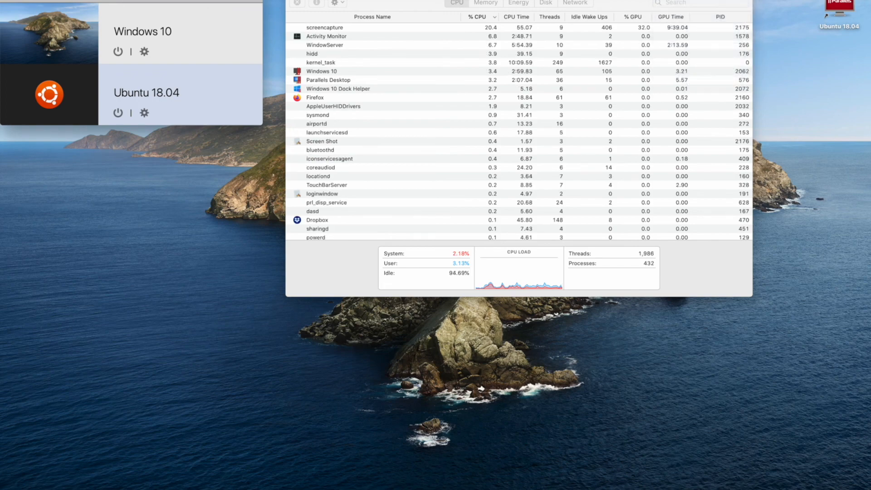
{"action": "left_click", "coordinate": [486, 3]}
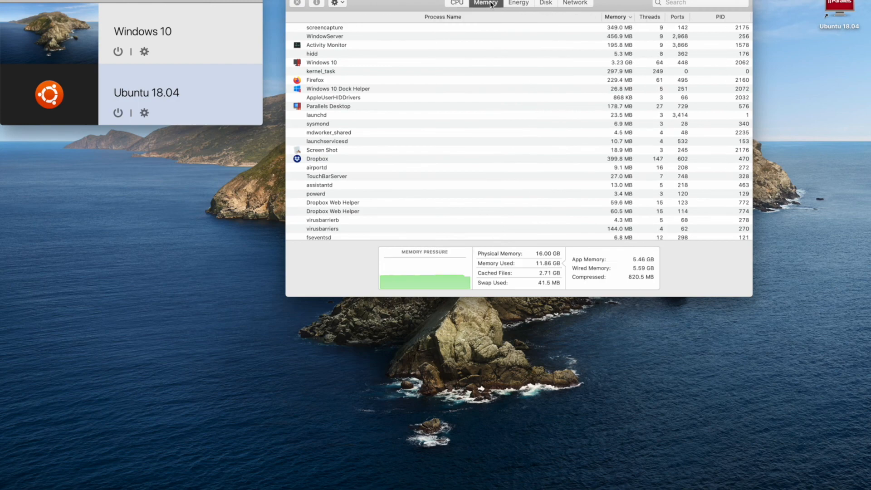